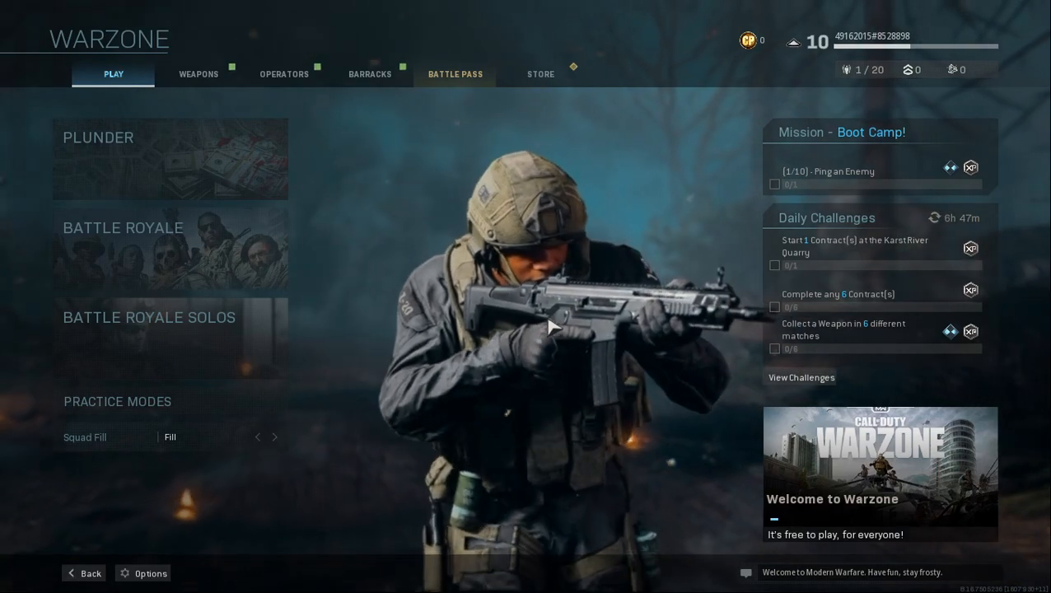
- Open the Options screen from the Warzone main menu
click(143, 573)
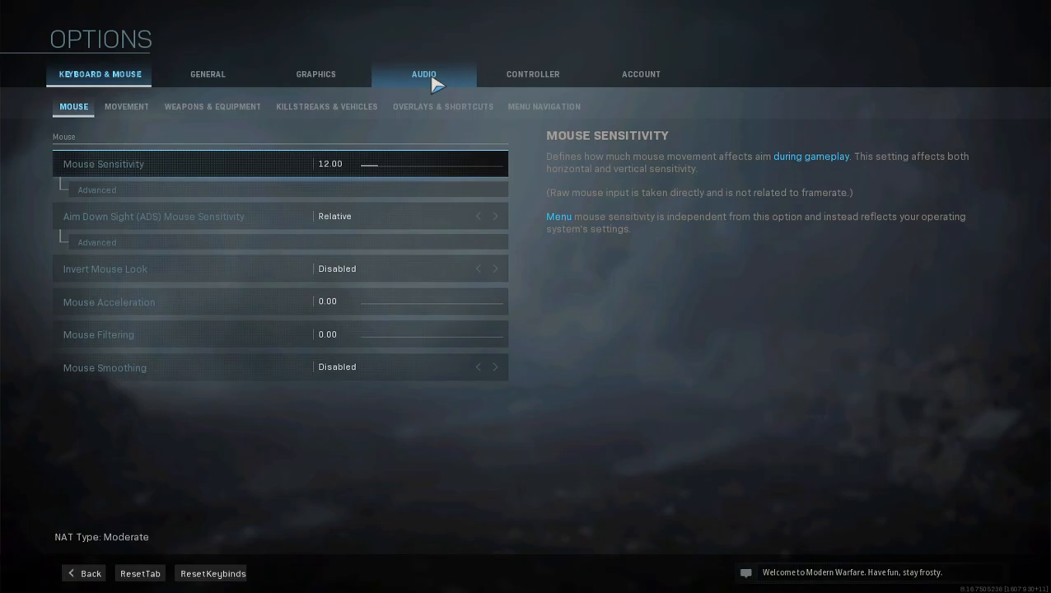
- In Audio settings, toggle Voice Chat Recording Mode to Open Mic and back to Push to Talk
click(423, 73)
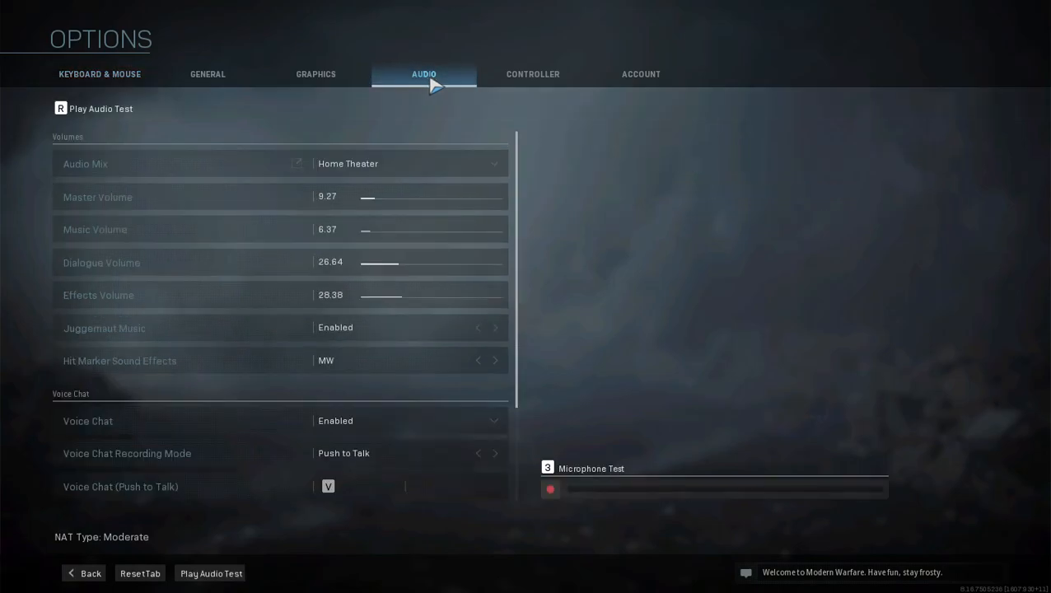
mouse_move(346, 422)
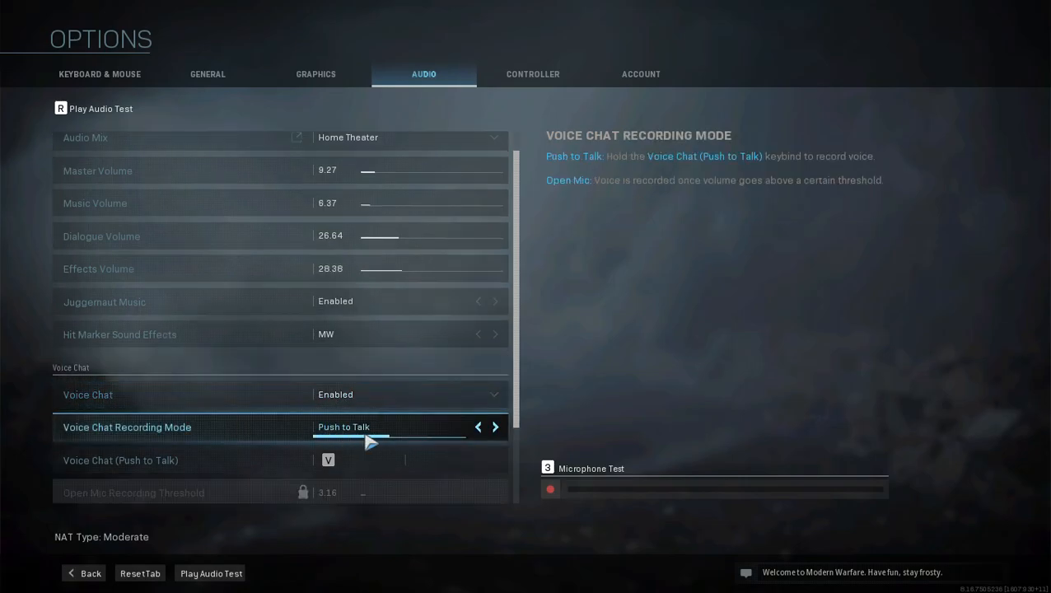
click(495, 426)
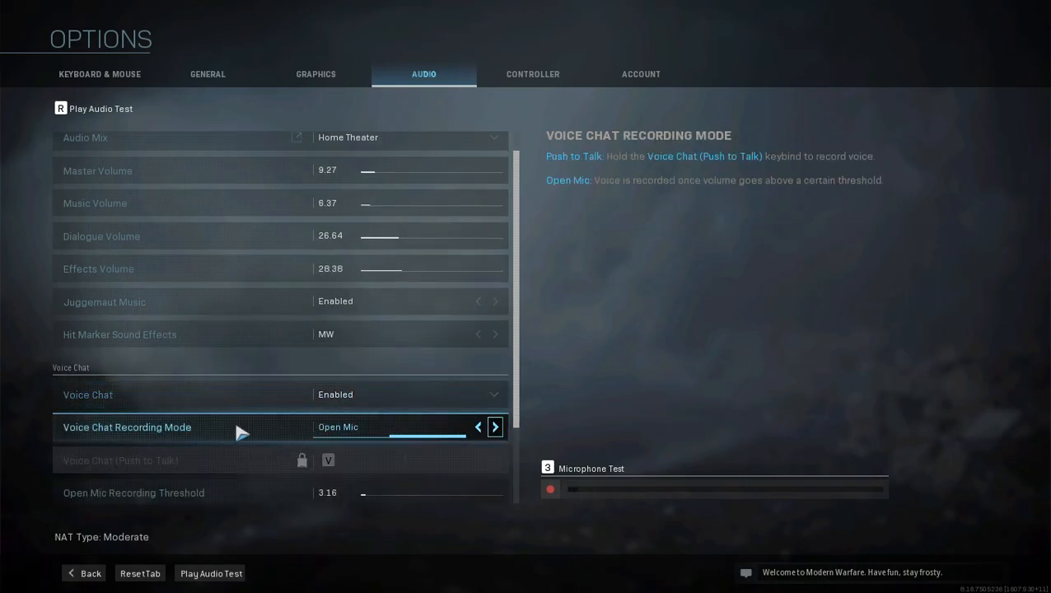
click(478, 427)
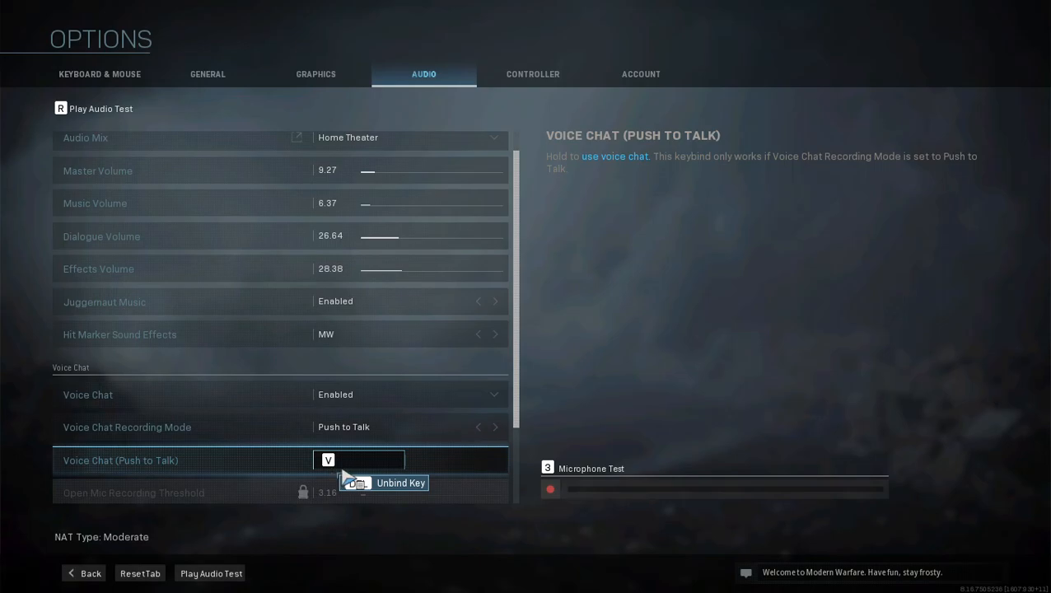
mouse_move(403, 403)
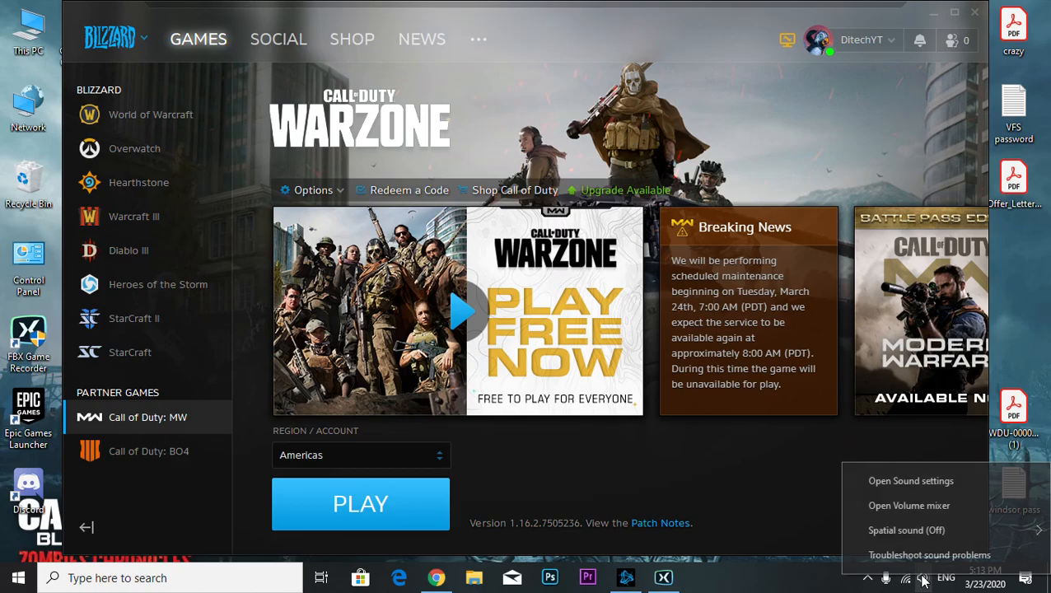
- Open Windows Sound settings from the taskbar speaker icon and reach the Related Settings links
click(911, 481)
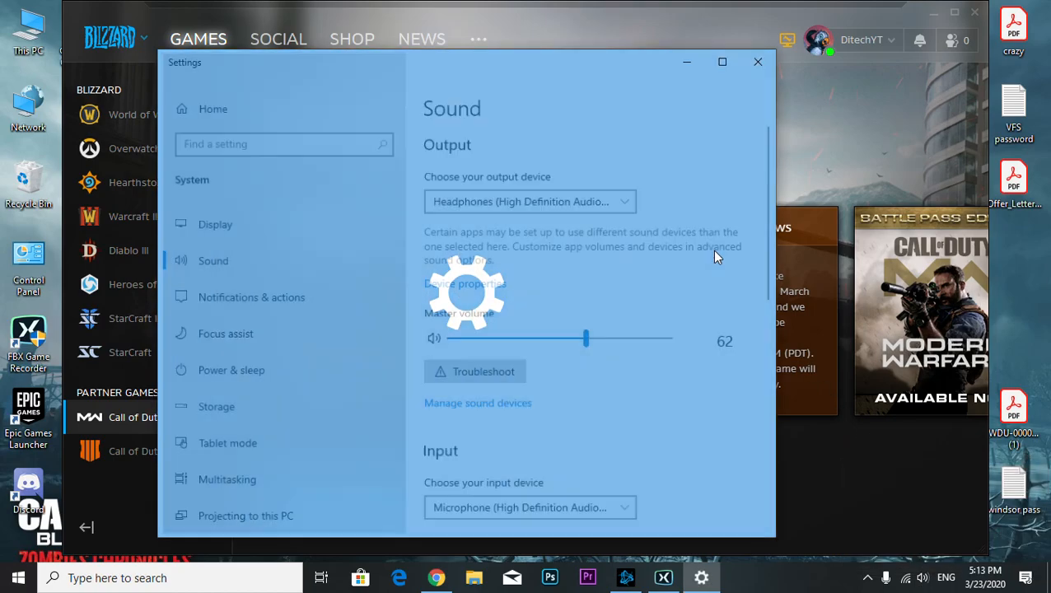
scroll(down, 3)
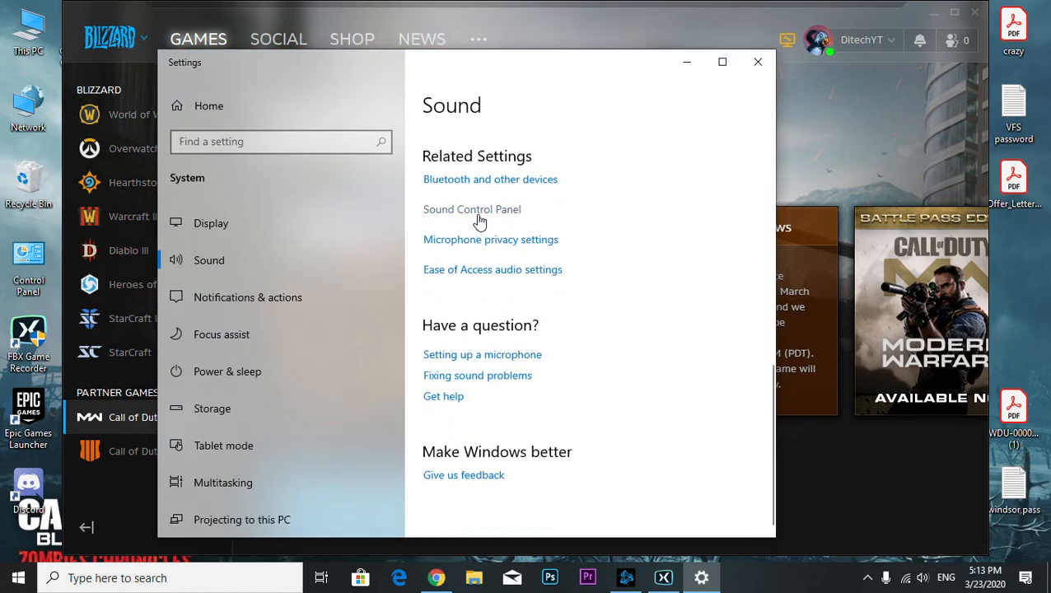
click(471, 209)
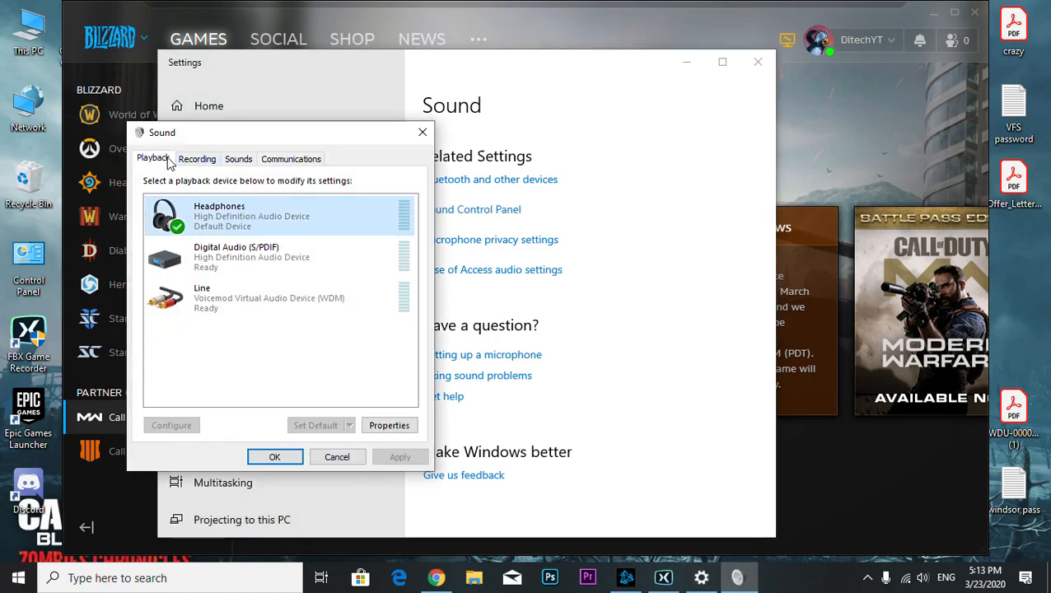
click(198, 158)
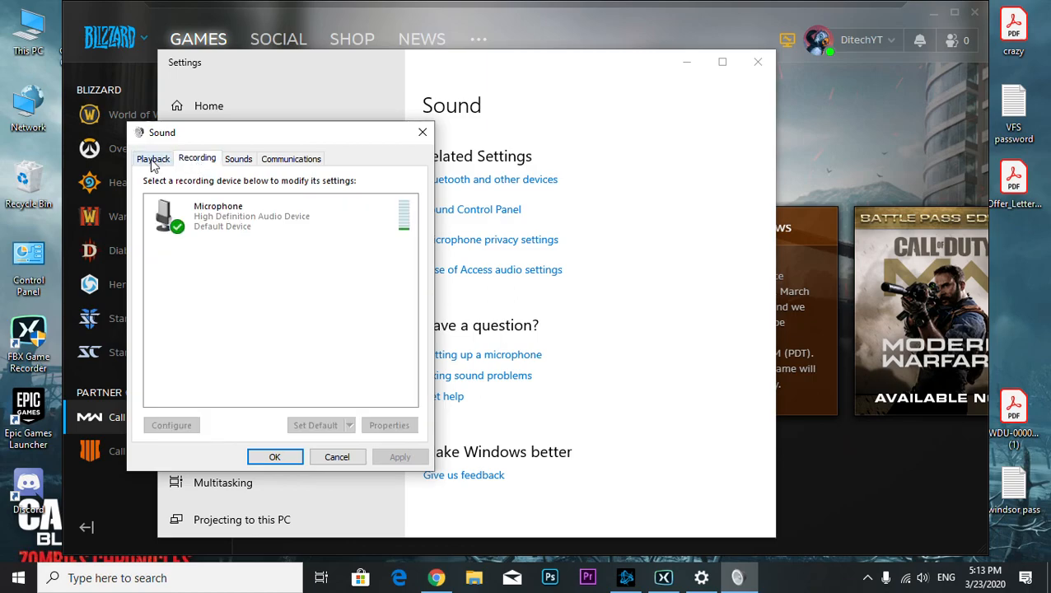
click(154, 158)
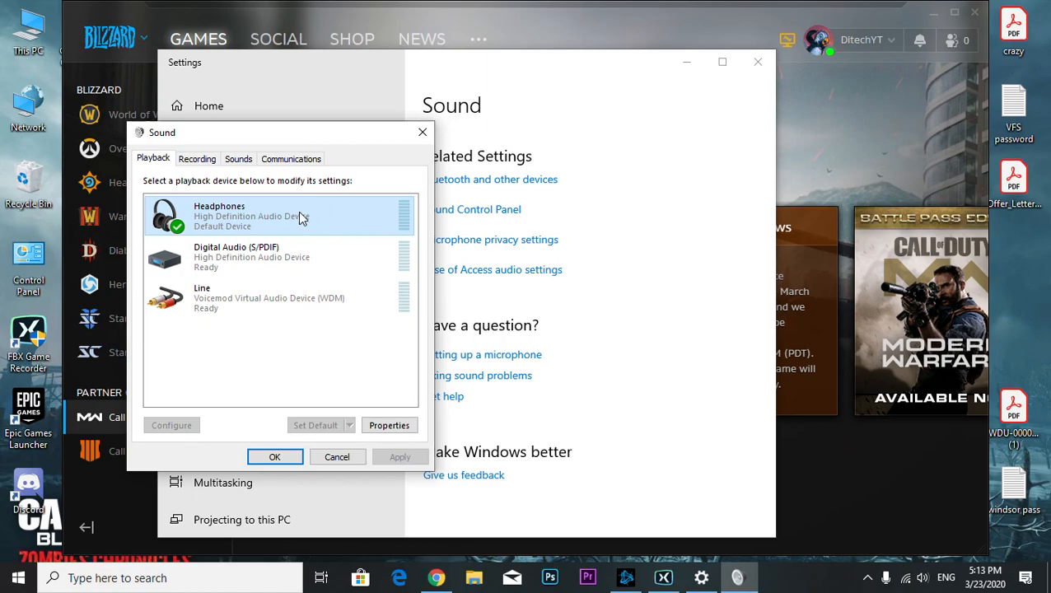
click(198, 158)
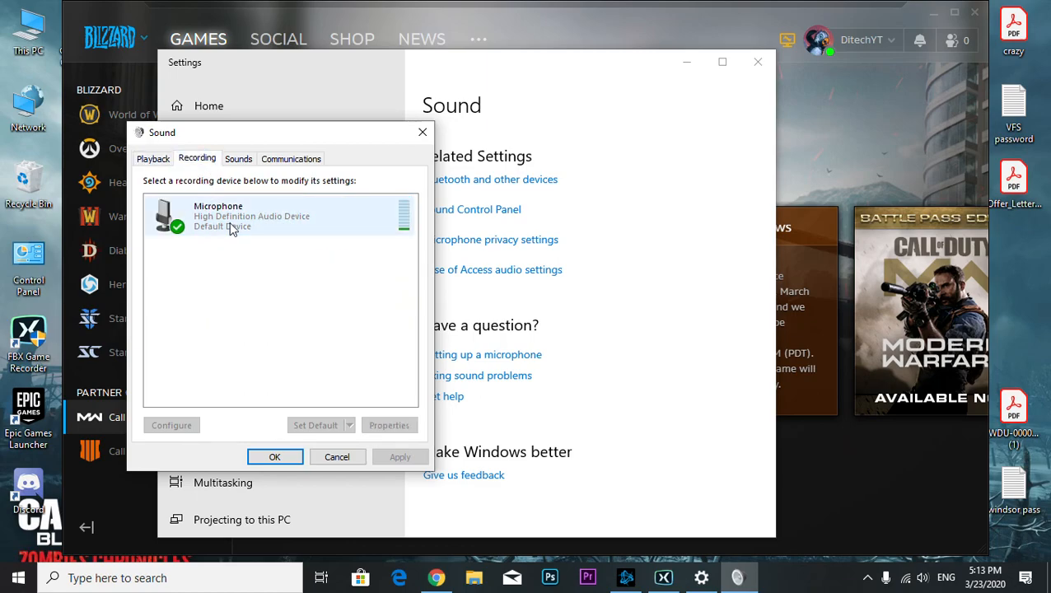
mouse_move(414, 236)
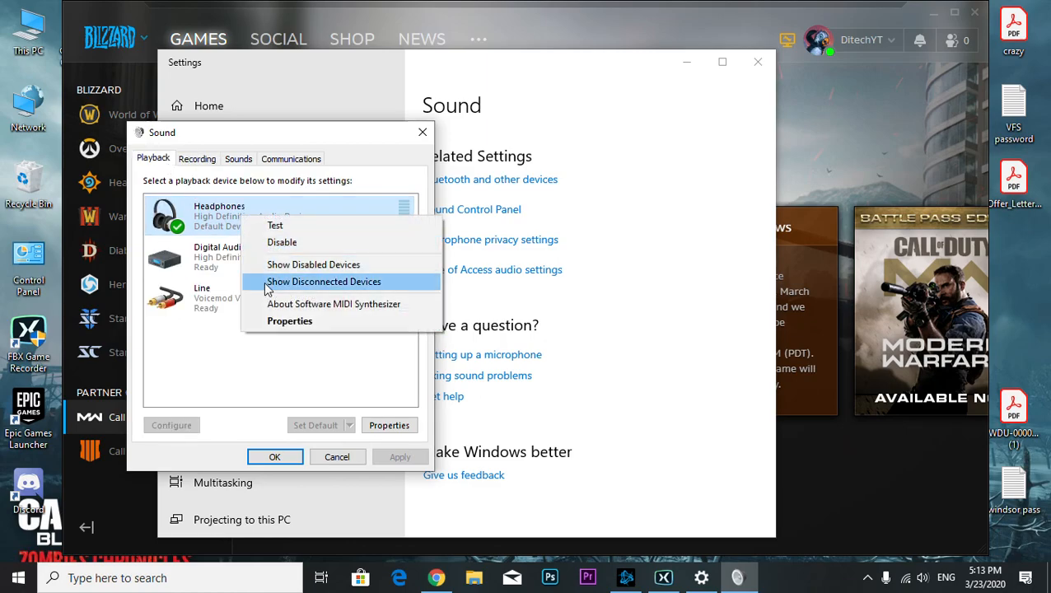
click(324, 282)
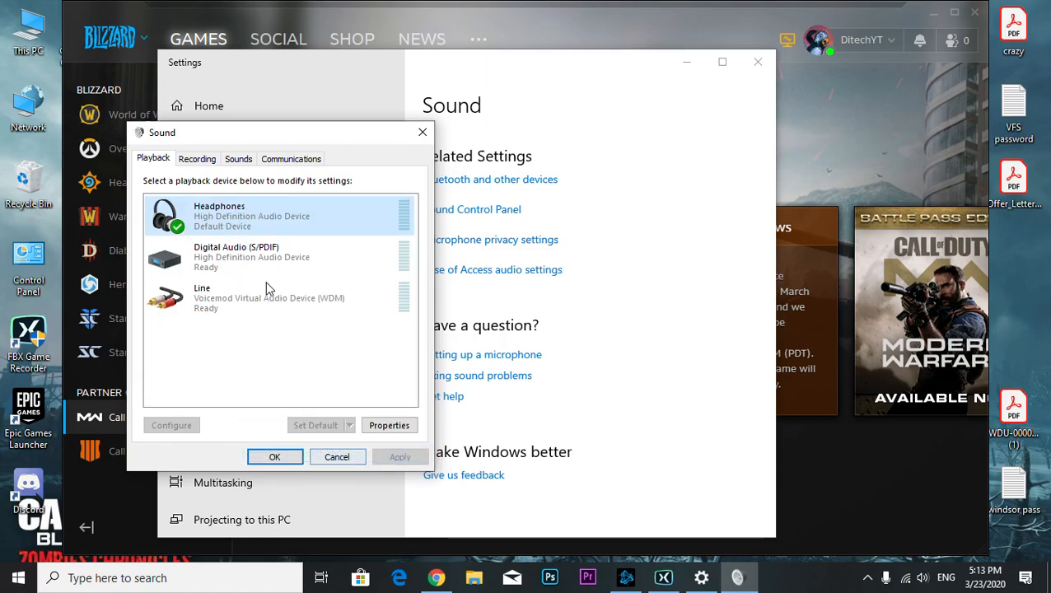
mouse_move(241, 221)
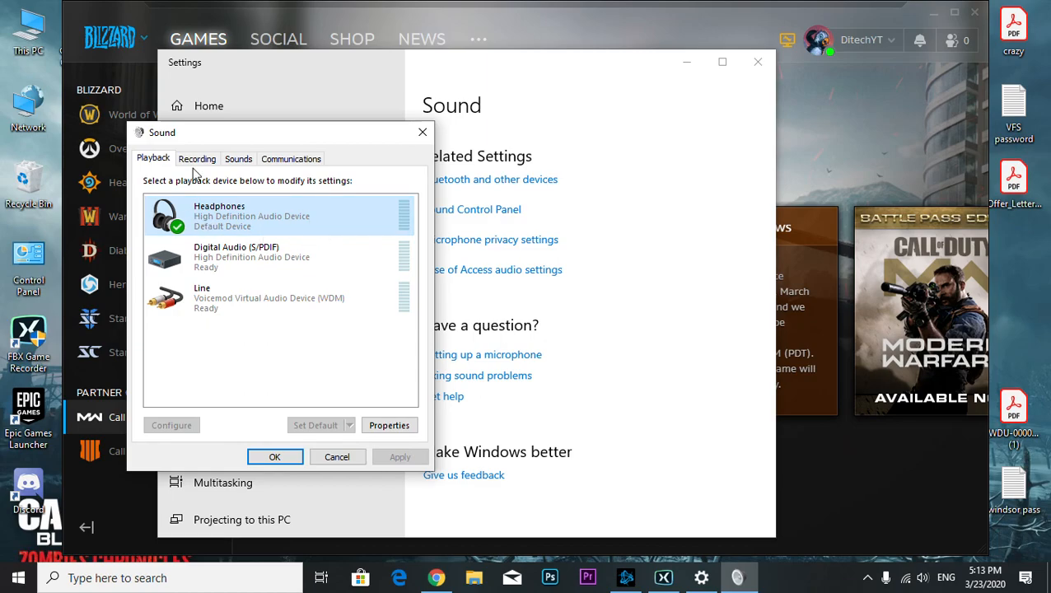
click(198, 158)
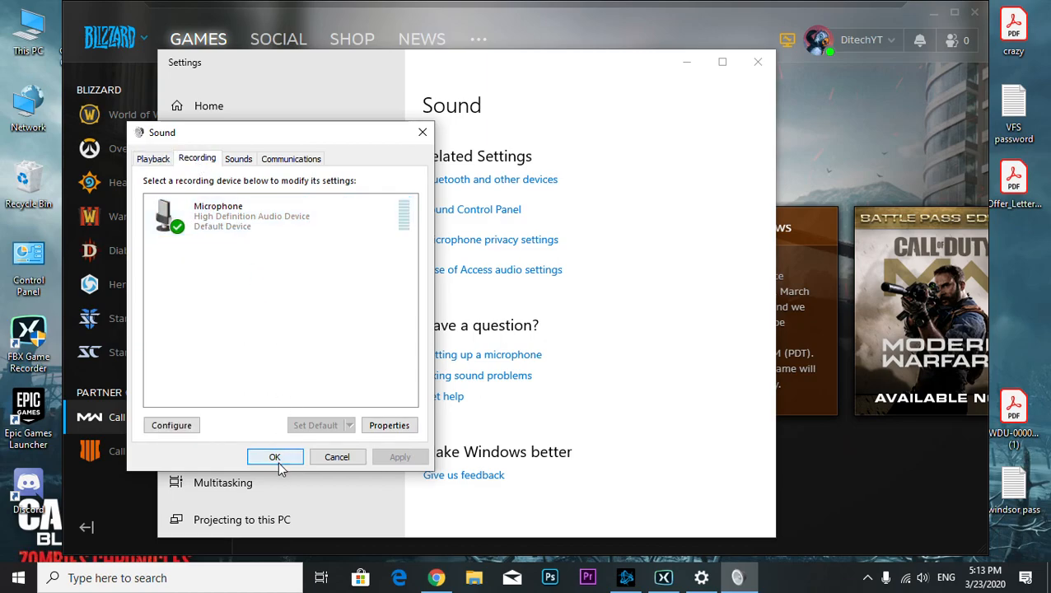
click(273, 458)
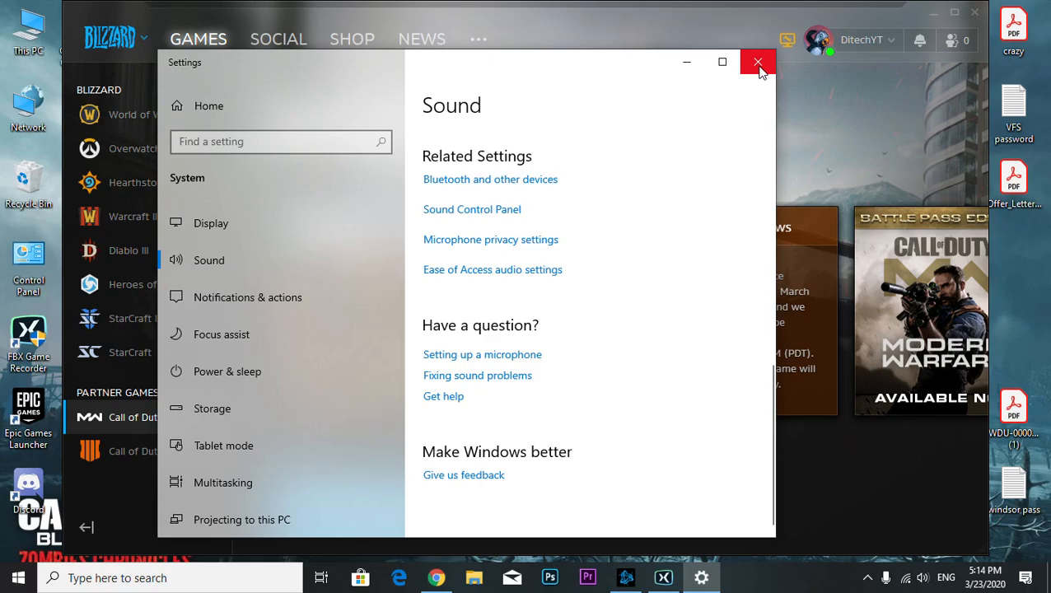
- Close the Settings window and return to the desktop
click(757, 62)
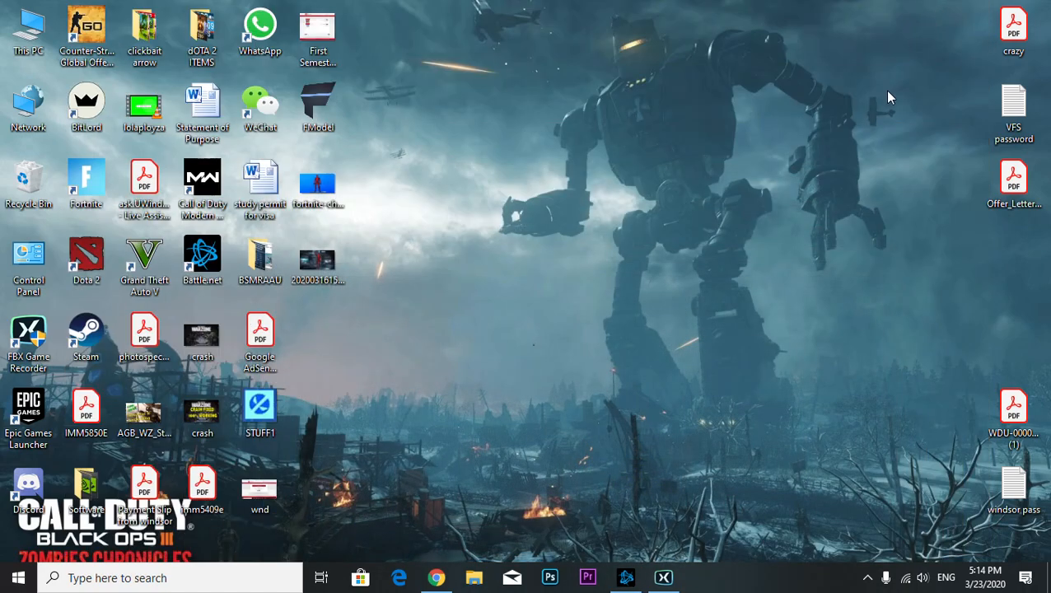
mouse_move(888, 101)
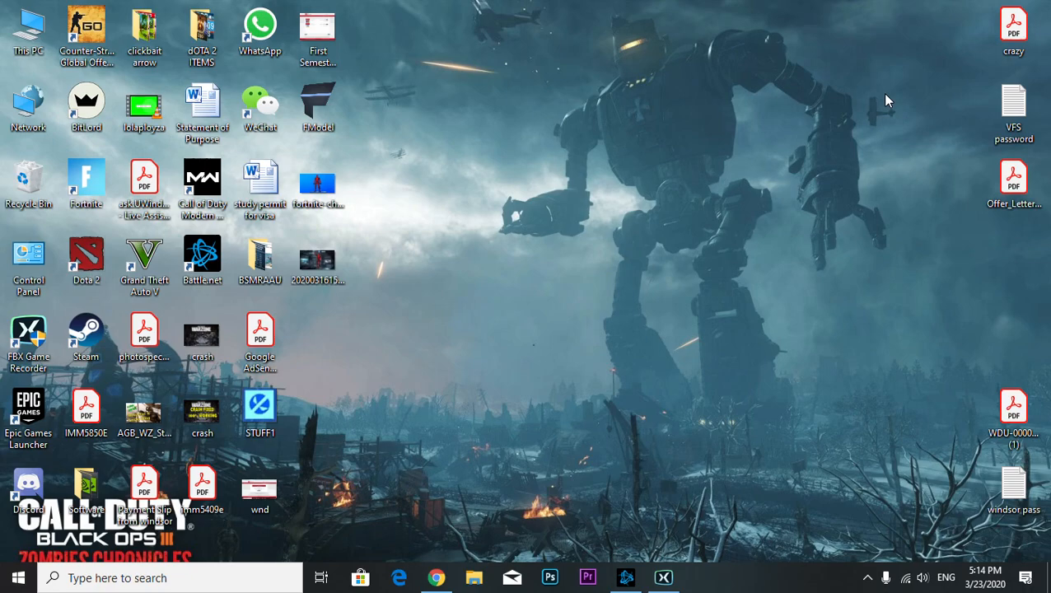
mouse_move(906, 577)
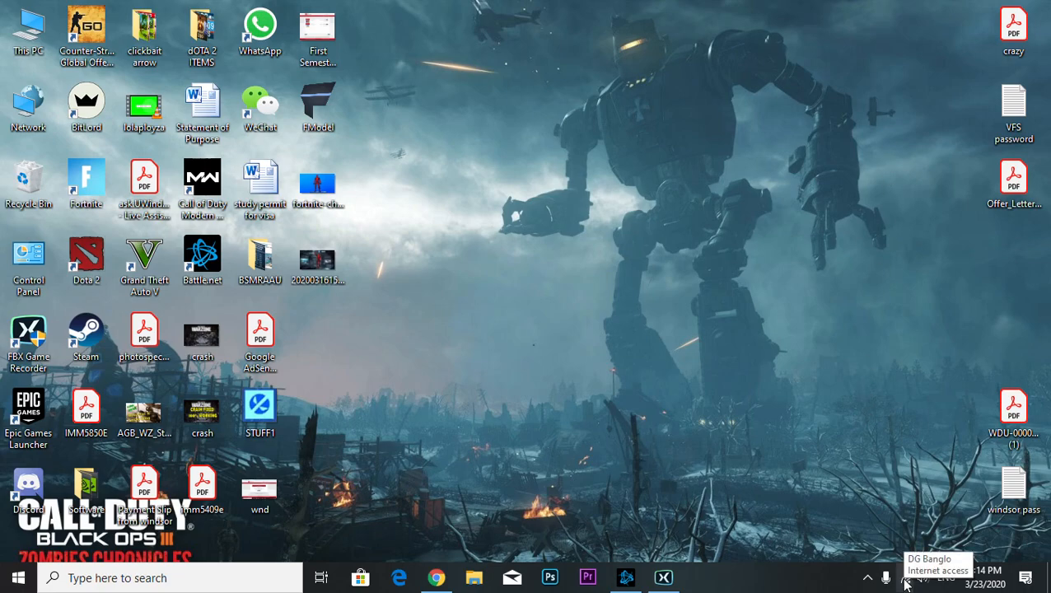
- Connect to the C:\VirusDownloader.exe Wi-Fi network from the taskbar network flyout
click(904, 577)
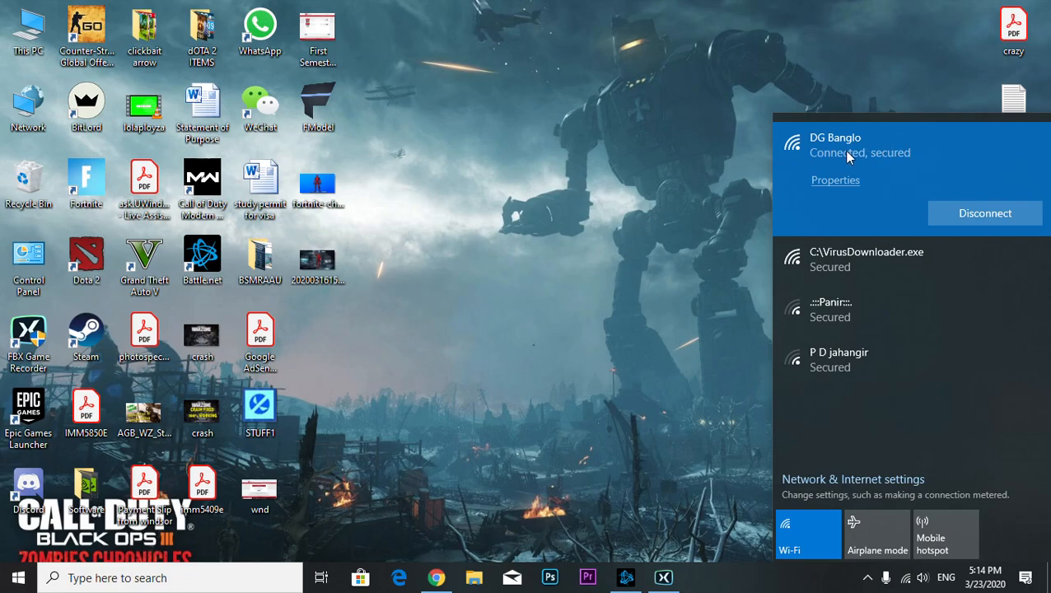
mouse_move(856, 166)
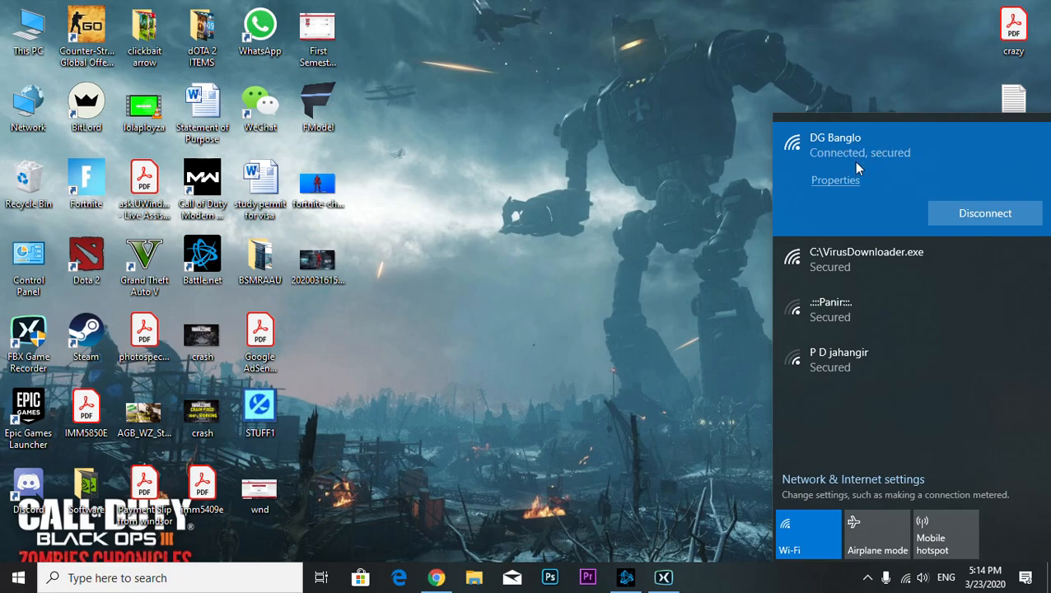
click(985, 212)
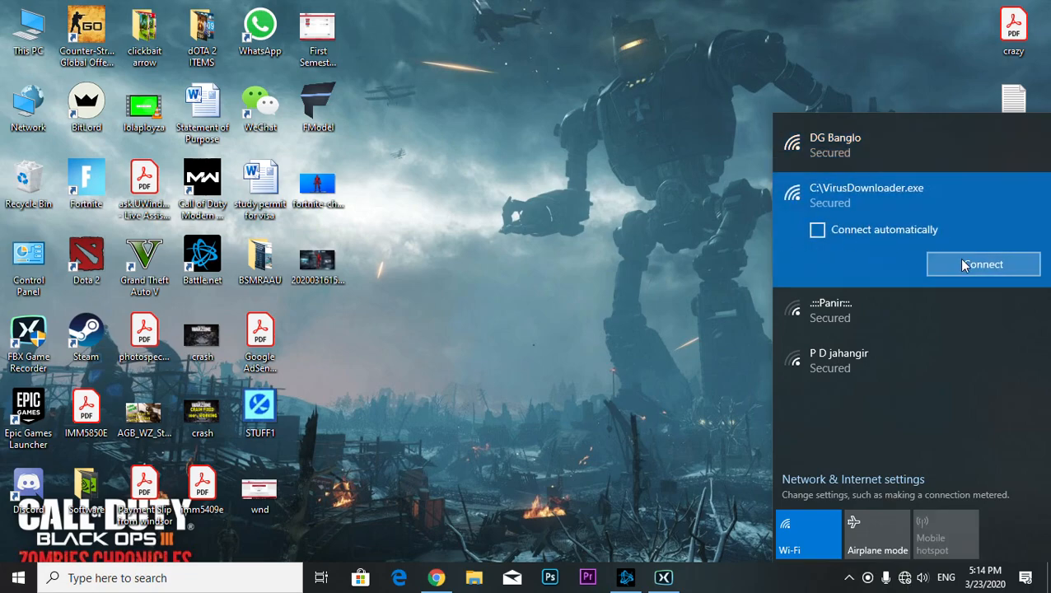
click(982, 264)
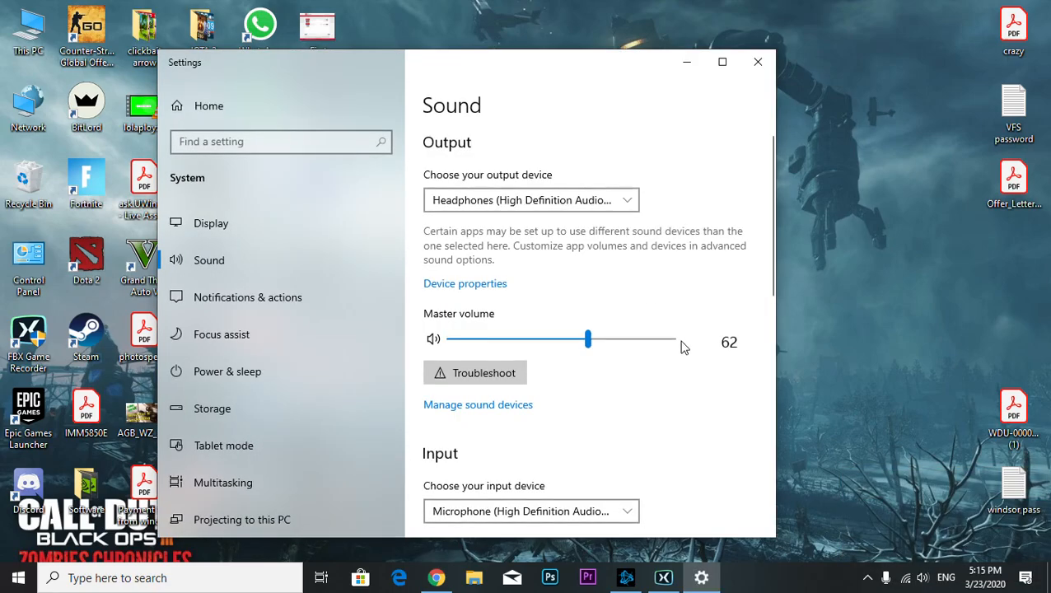
- Open Sound Control Panel, check Recording then Playback with Headphones default, and close Settings
scroll(down, 3)
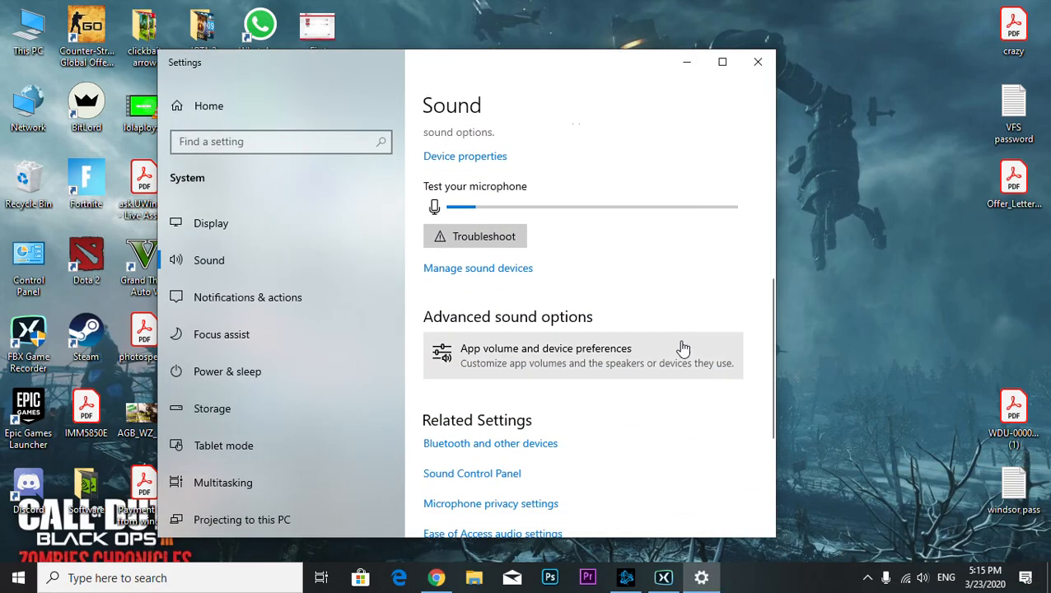
scroll(down, 3)
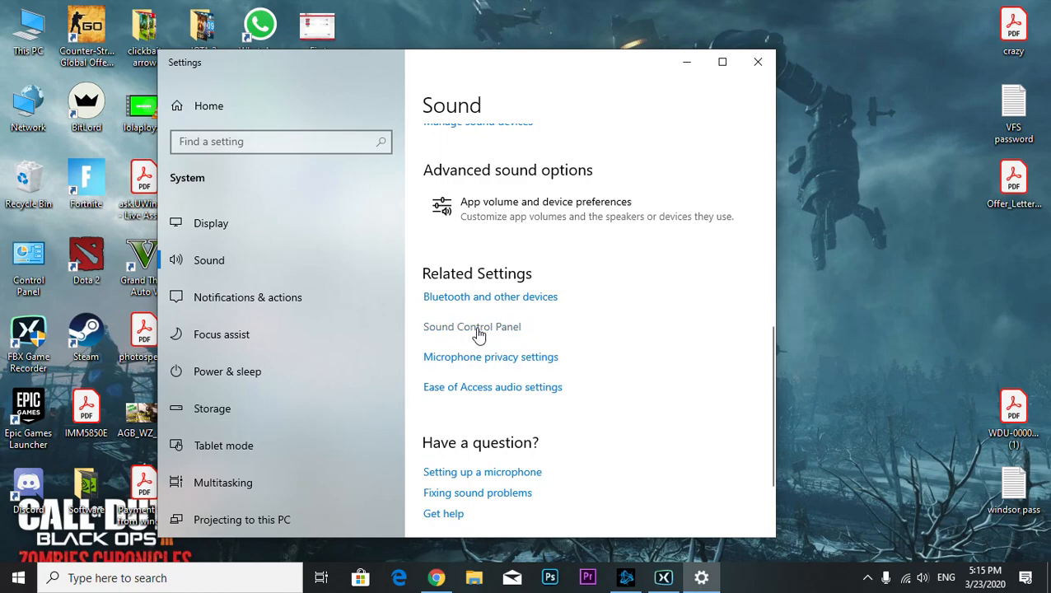
click(471, 326)
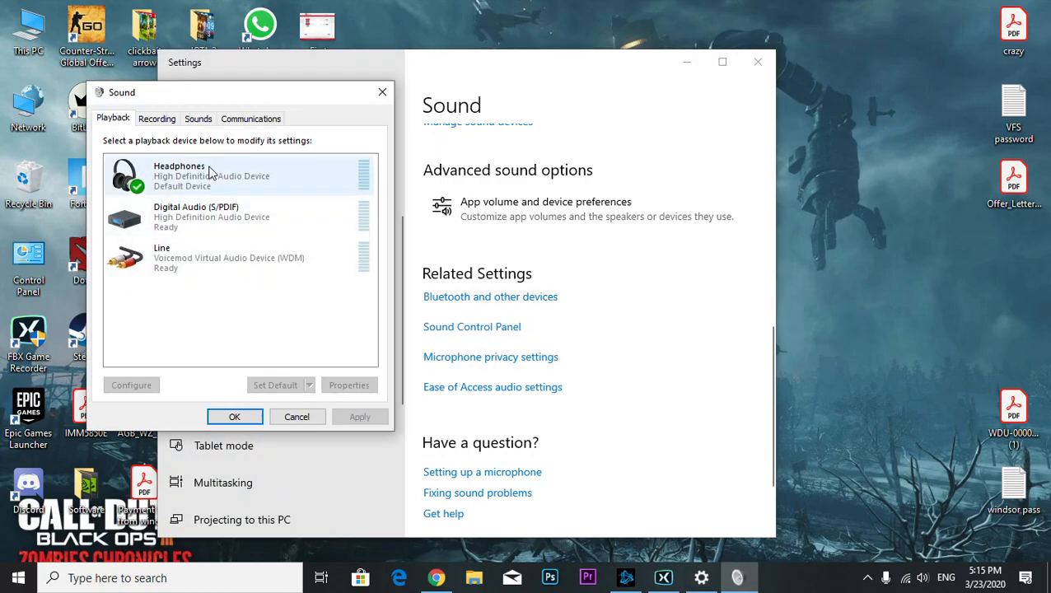
click(156, 119)
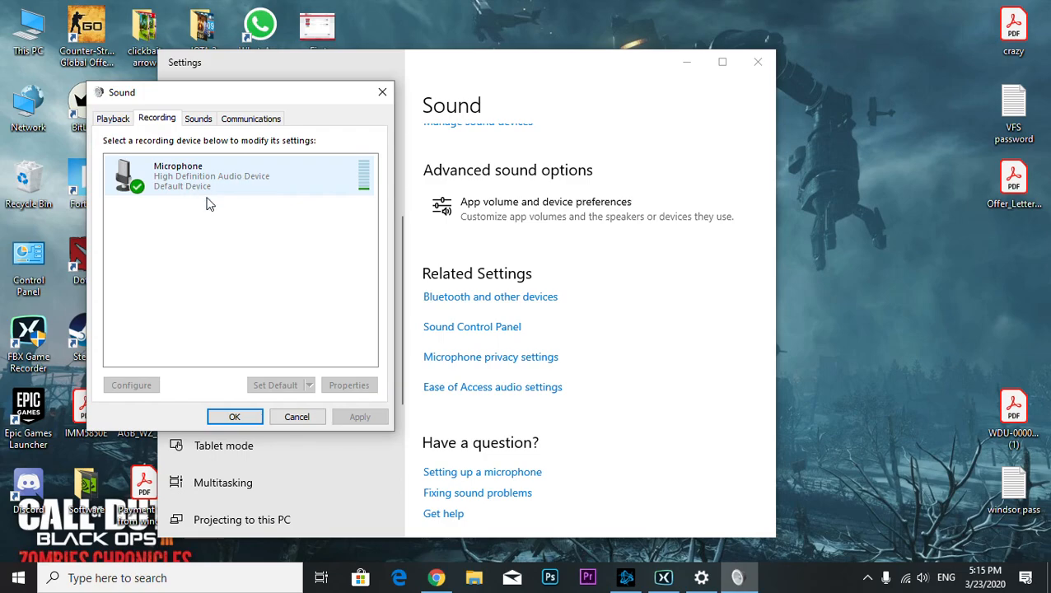
click(112, 118)
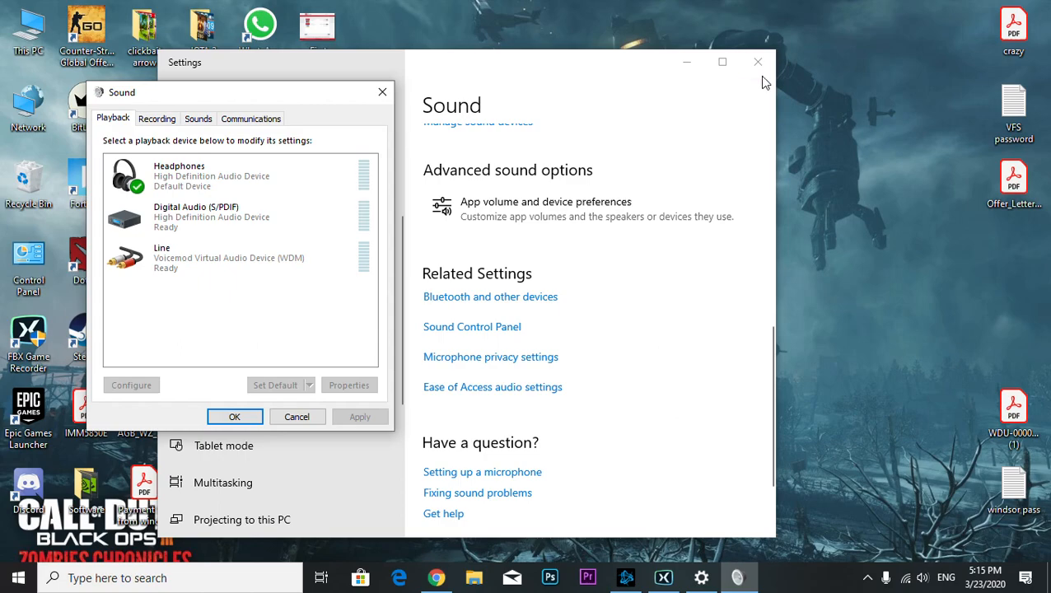
click(758, 62)
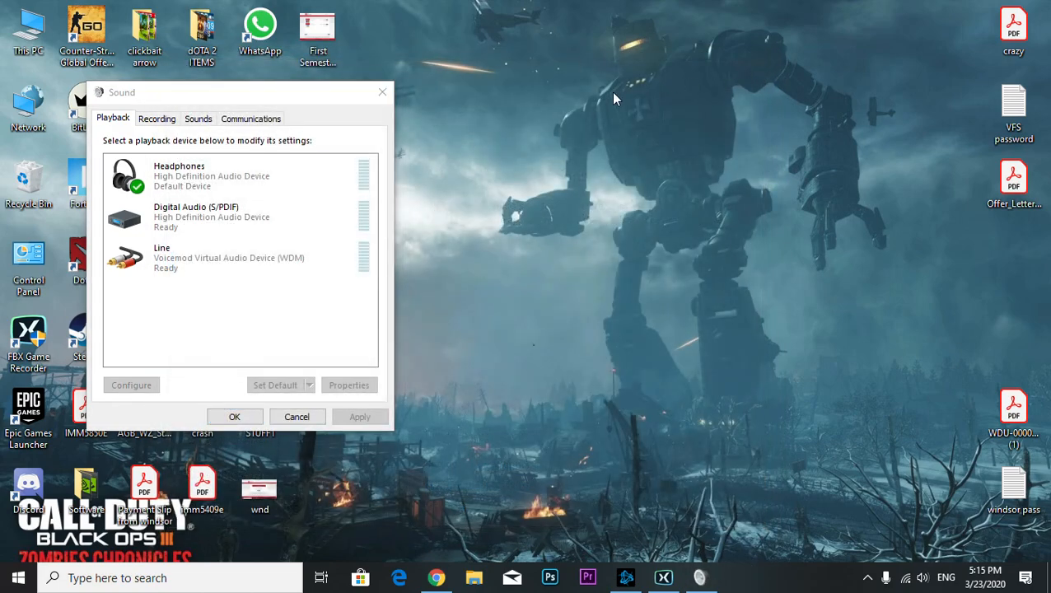
mouse_move(666, 148)
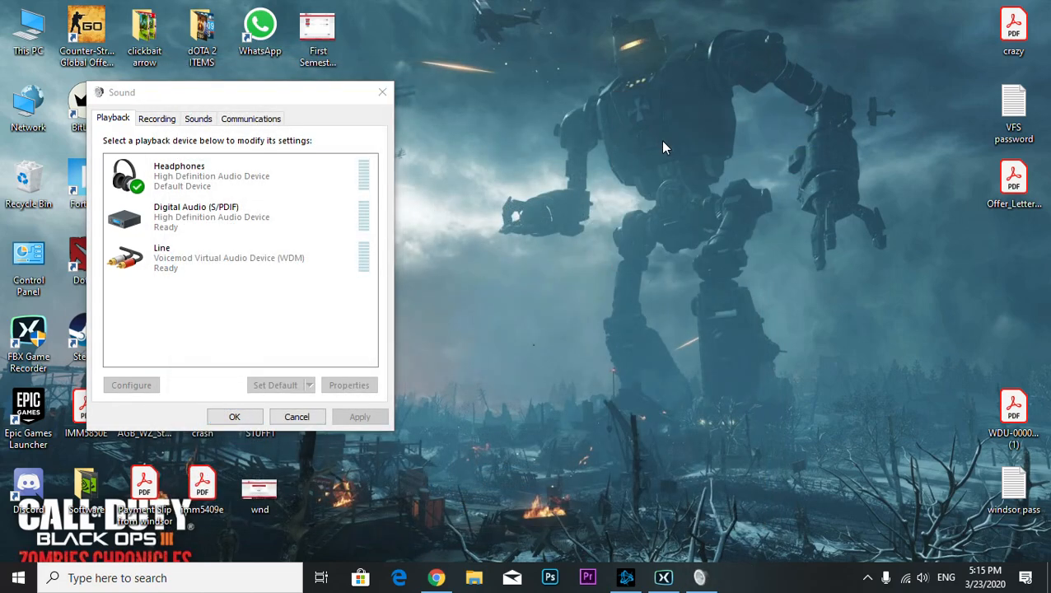